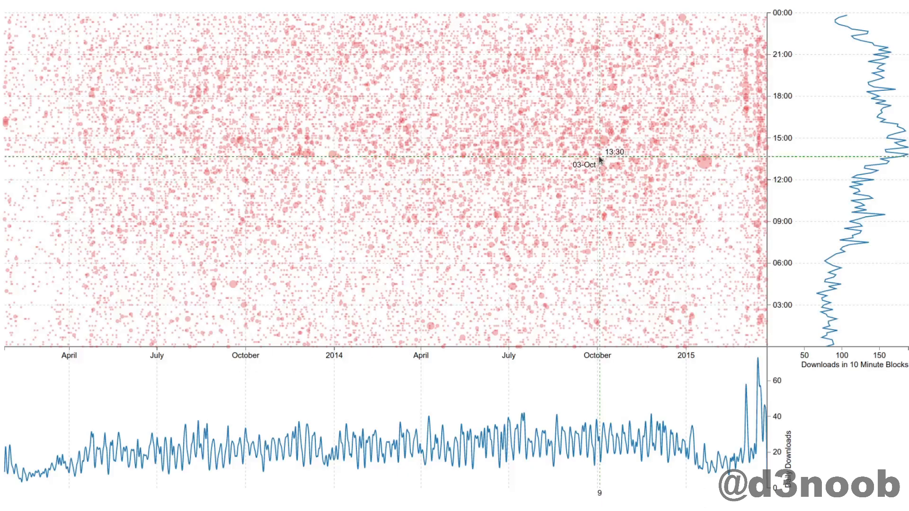
mouse_move(303, 215)
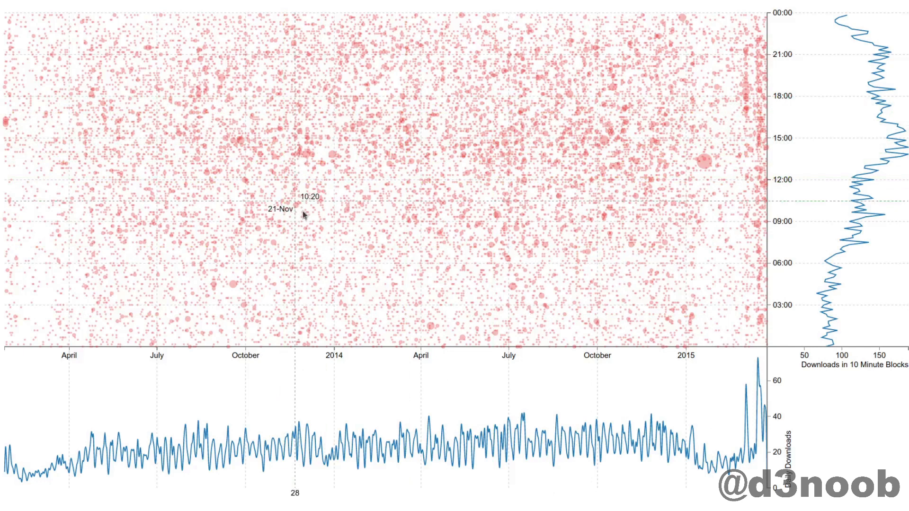
mouse_move(432, 205)
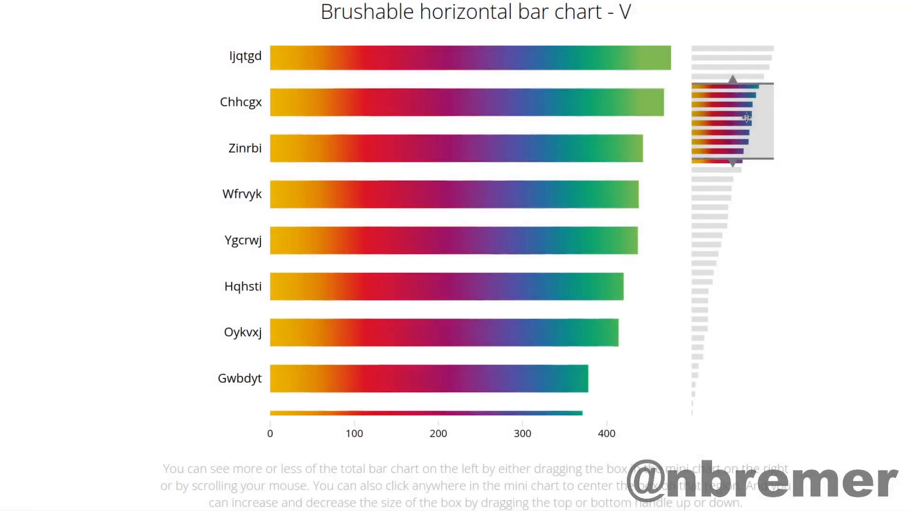
Slide the brush window over other bars, then split the stacked bars into separate Group 1–4 charts.
drag(741, 119, 752, 277)
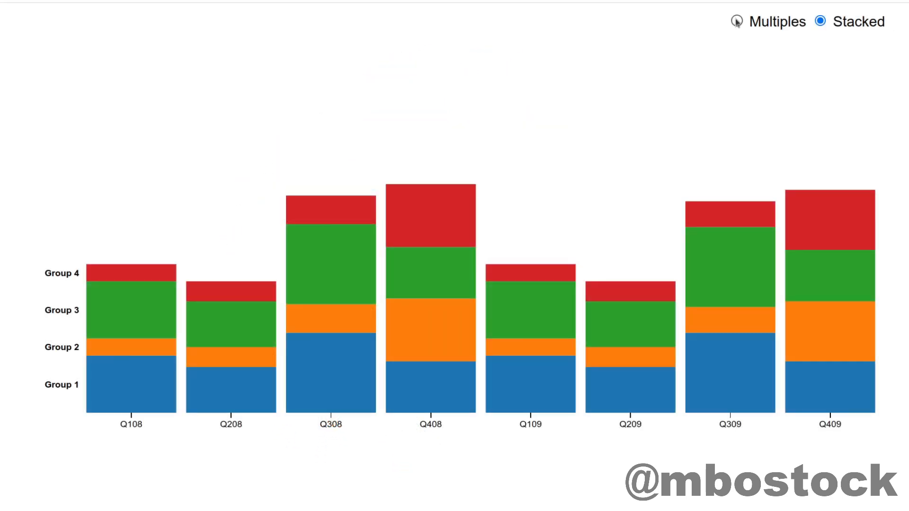
click(737, 22)
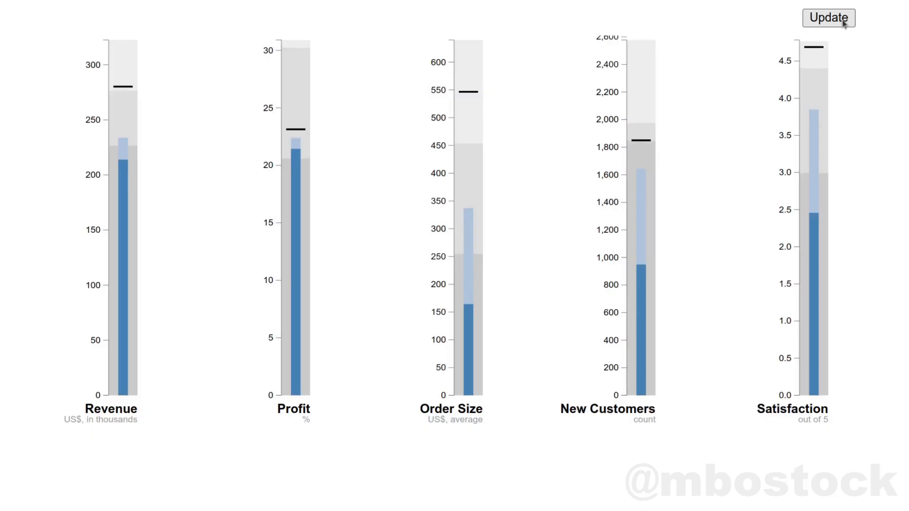
Regenerate the Revenue, Profit, Order Size, New Customers and Satisfaction bullet chart values three times.
click(828, 17)
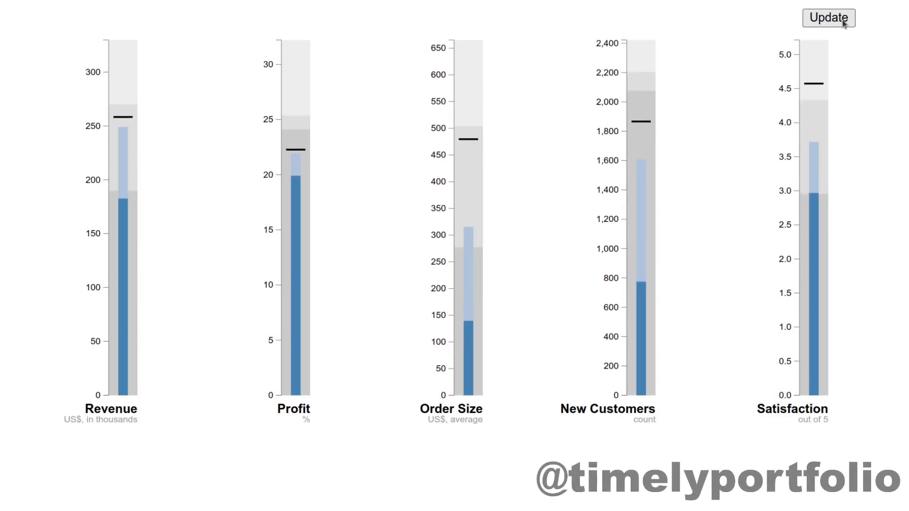
click(828, 18)
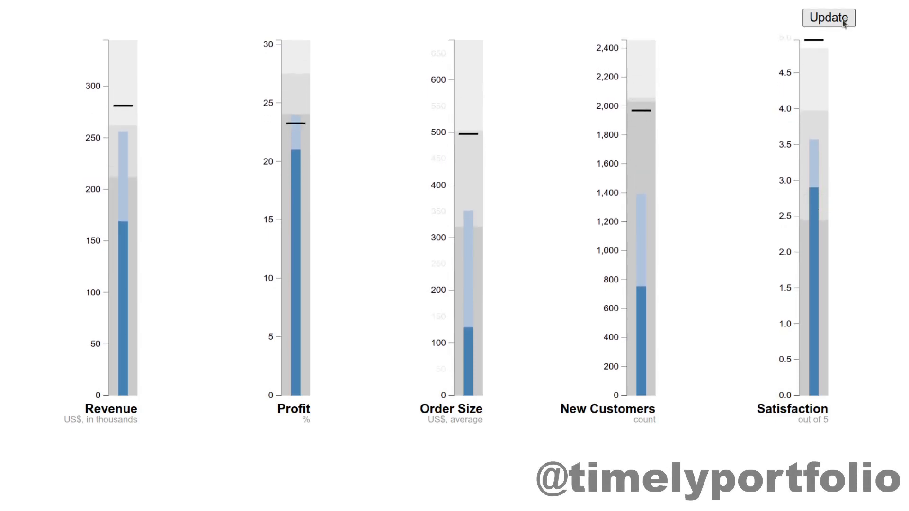
click(827, 18)
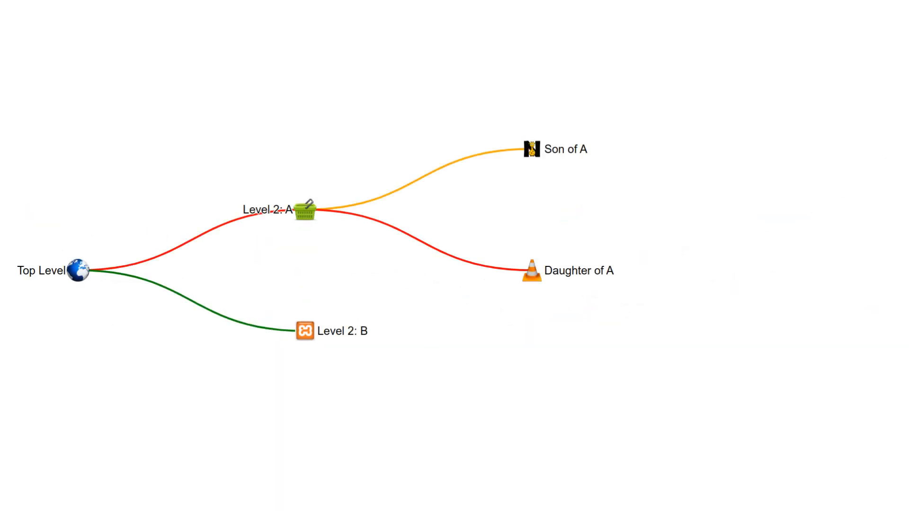
Expand a node in the collapsible tree diagram.
click(78, 270)
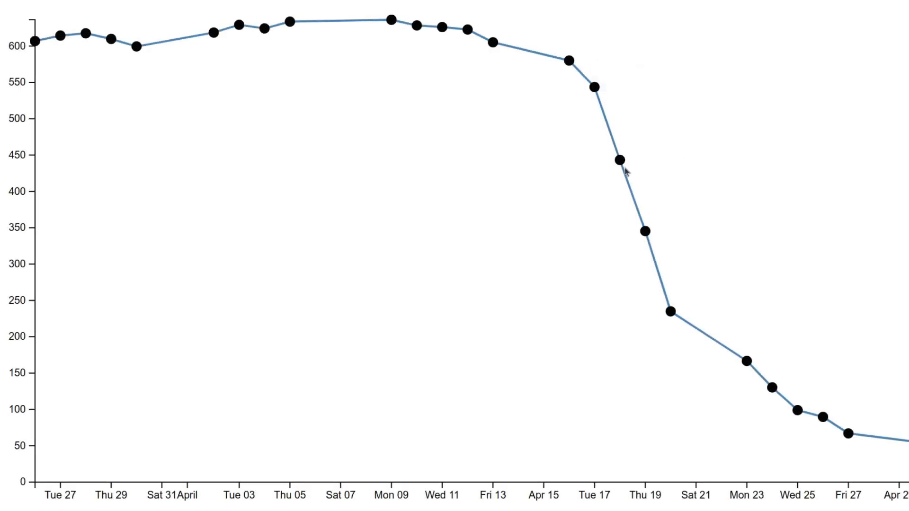
mouse_move(596, 87)
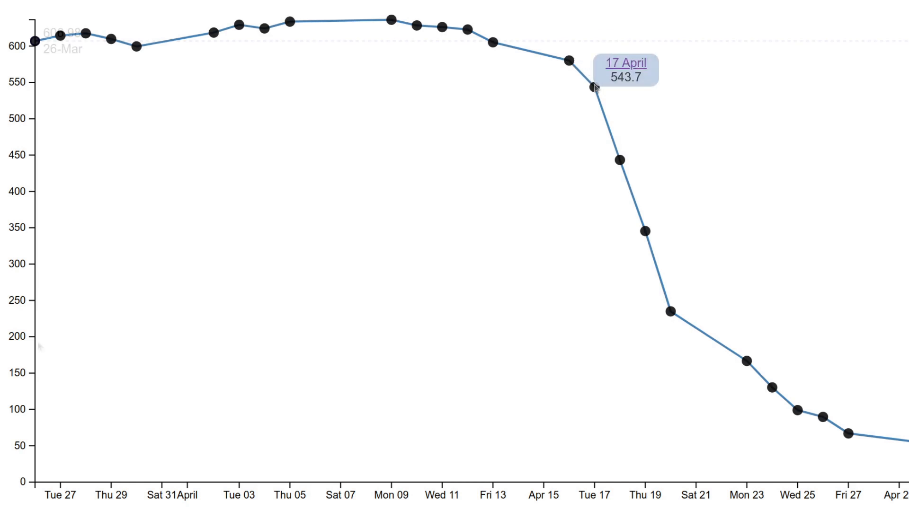
mouse_move(389, 20)
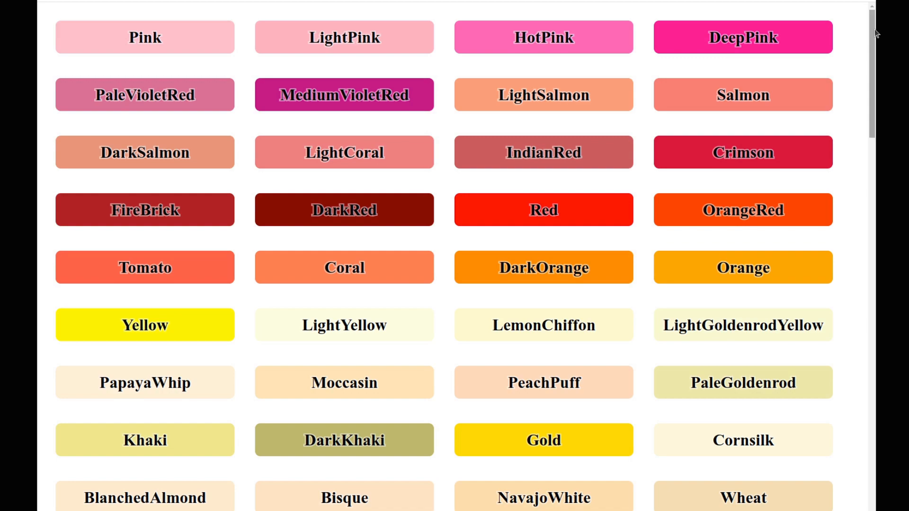
scroll(down, 3)
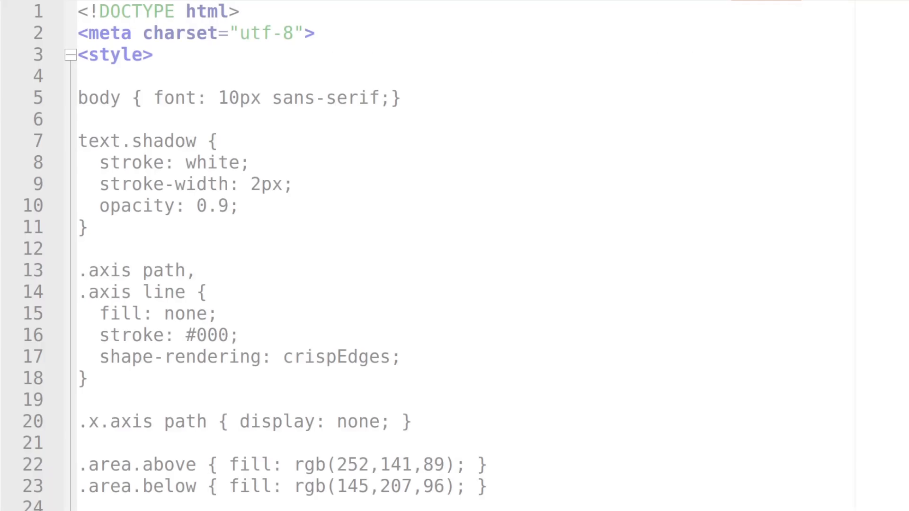
Scroll through the chart's HTML source and the book pages on SVG width, height and transform attributes.
scroll(down, 3)
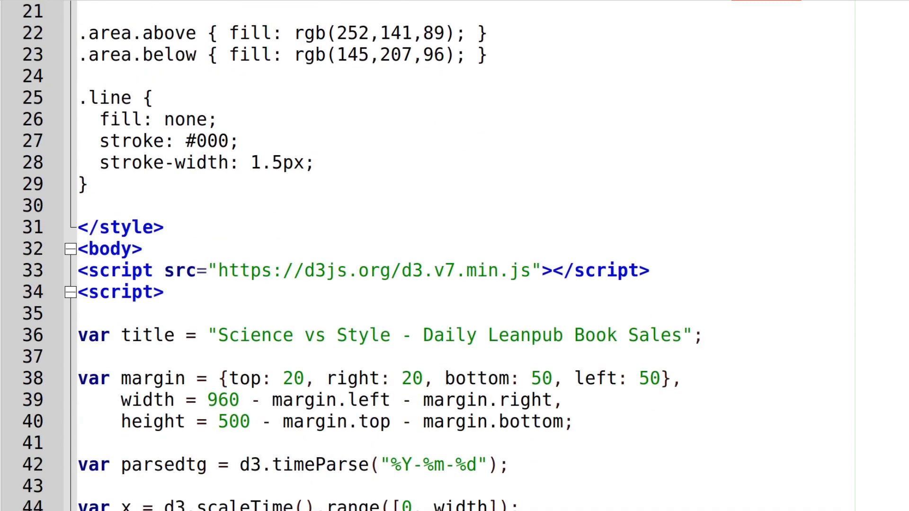
scroll(down, 3)
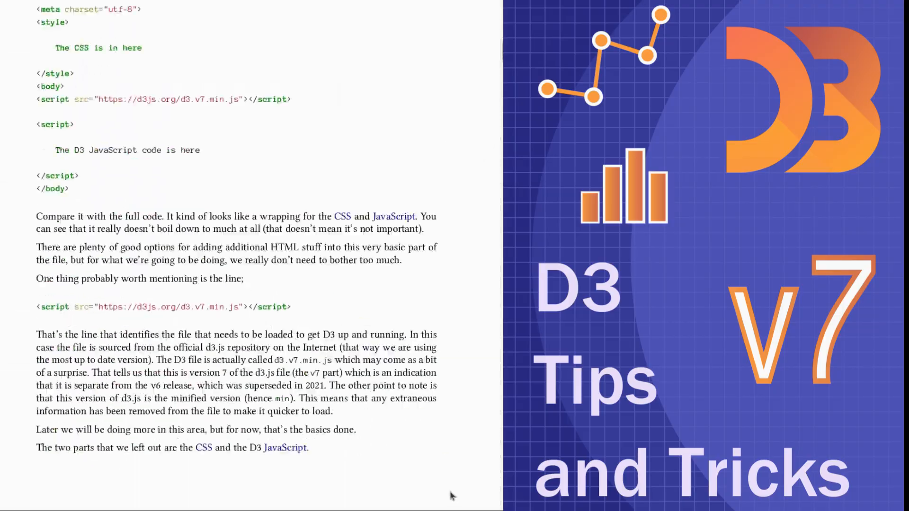
scroll(down, 3)
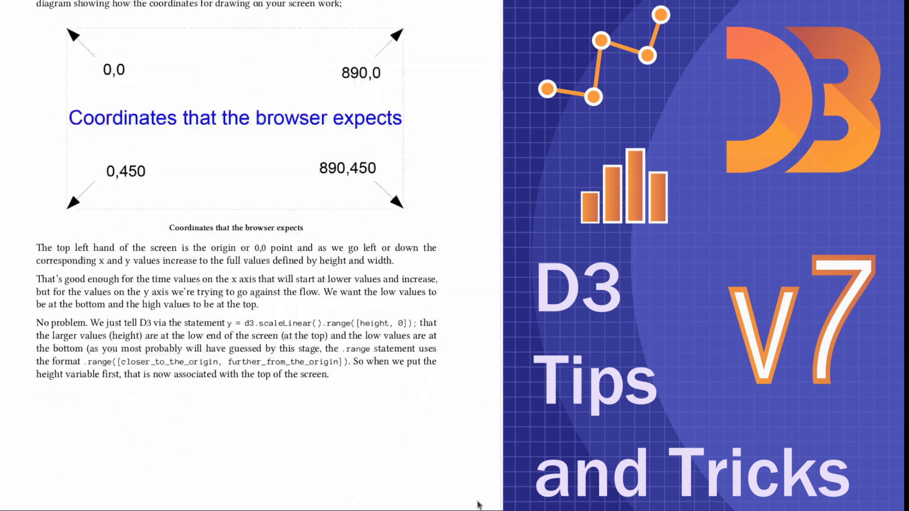
scroll(down, 3)
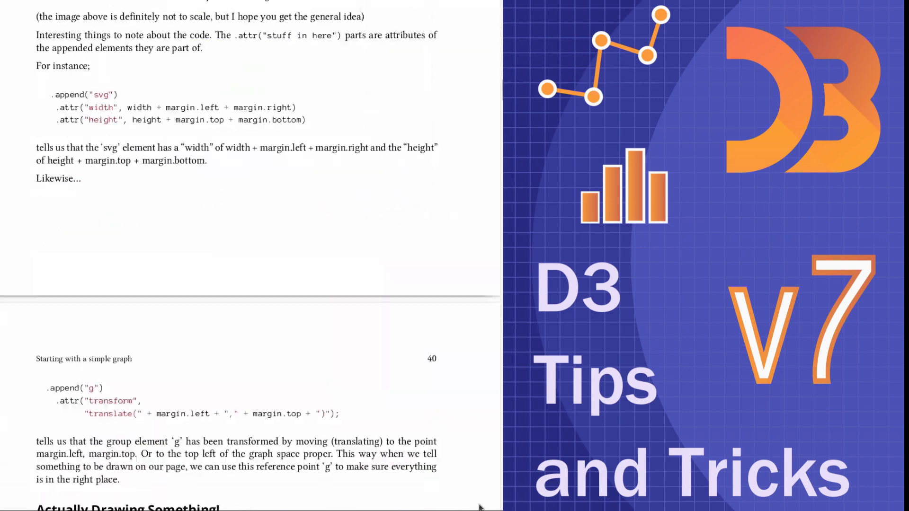